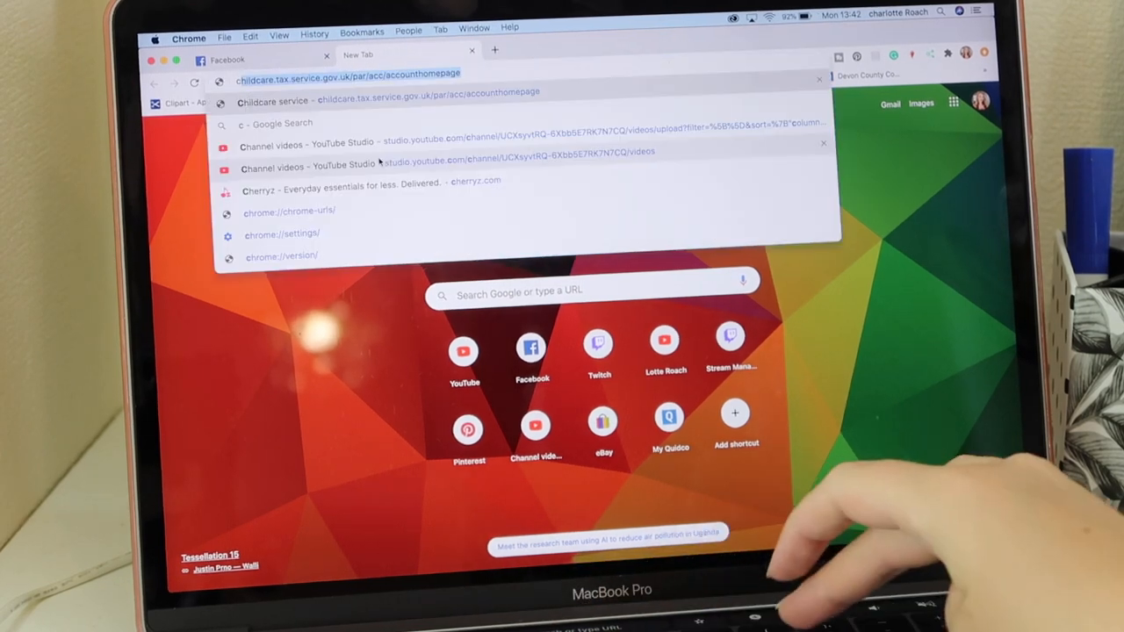
# Search Chrome for 'copyright free images' from the address bar suggestion
pyautogui.write('copyright free')
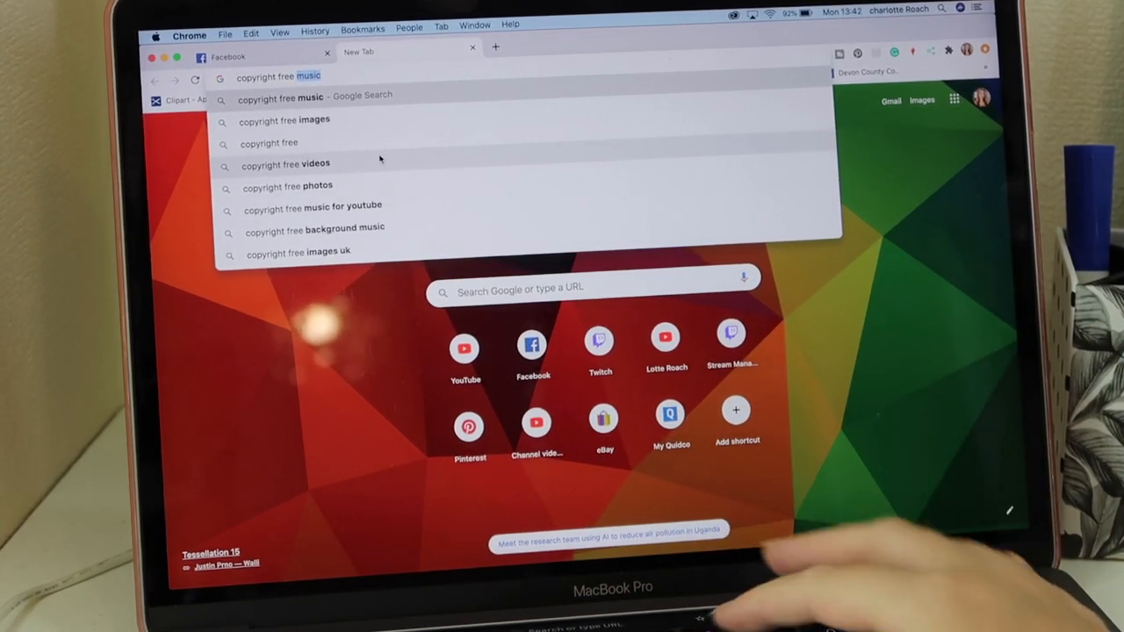
pyautogui.click(284, 120)
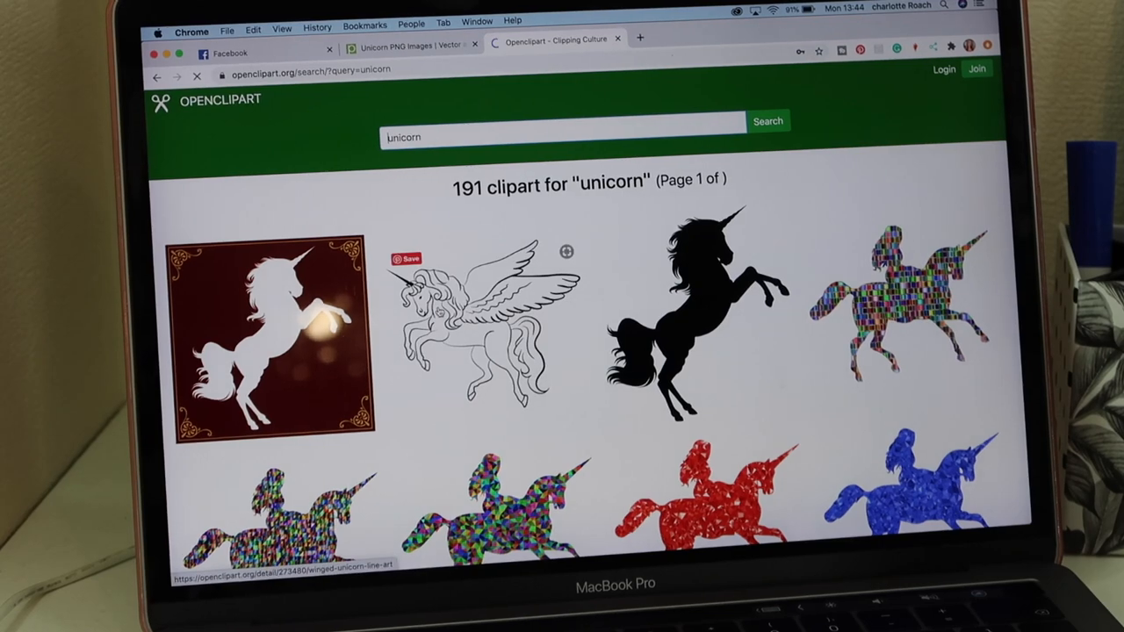
pyautogui.scroll(-3)
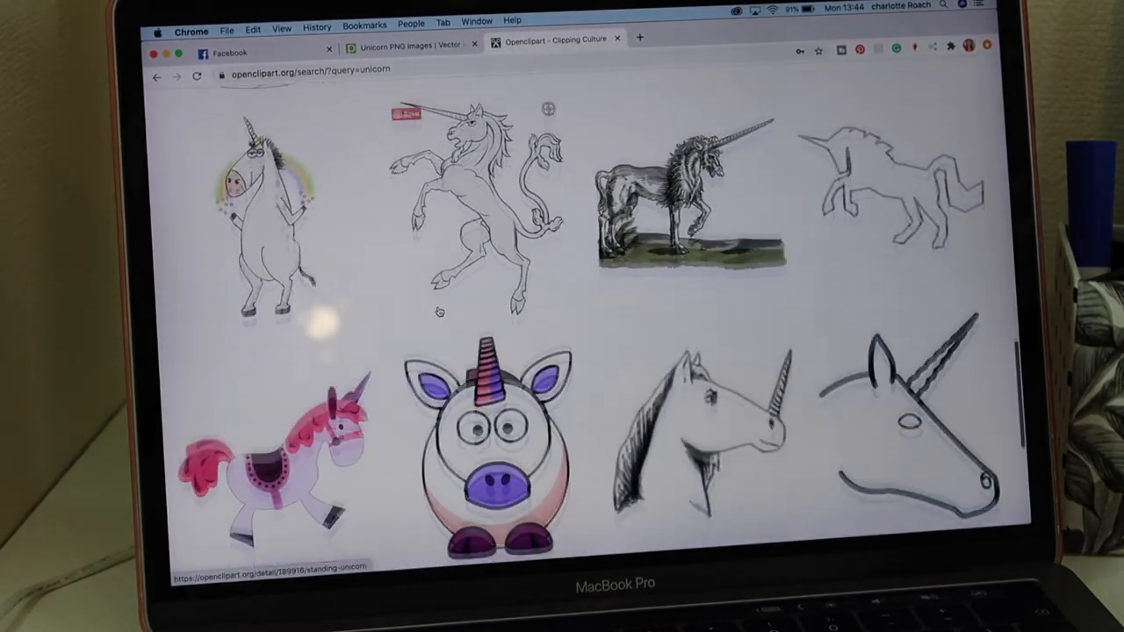
pyautogui.scroll(-3)
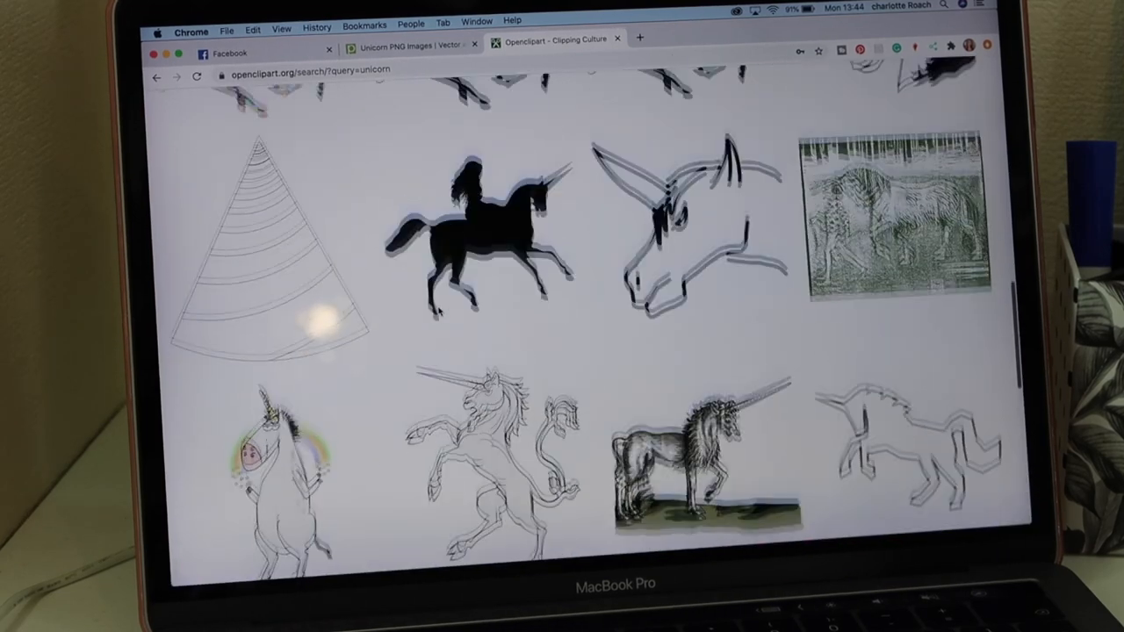
pyautogui.scroll(-3)
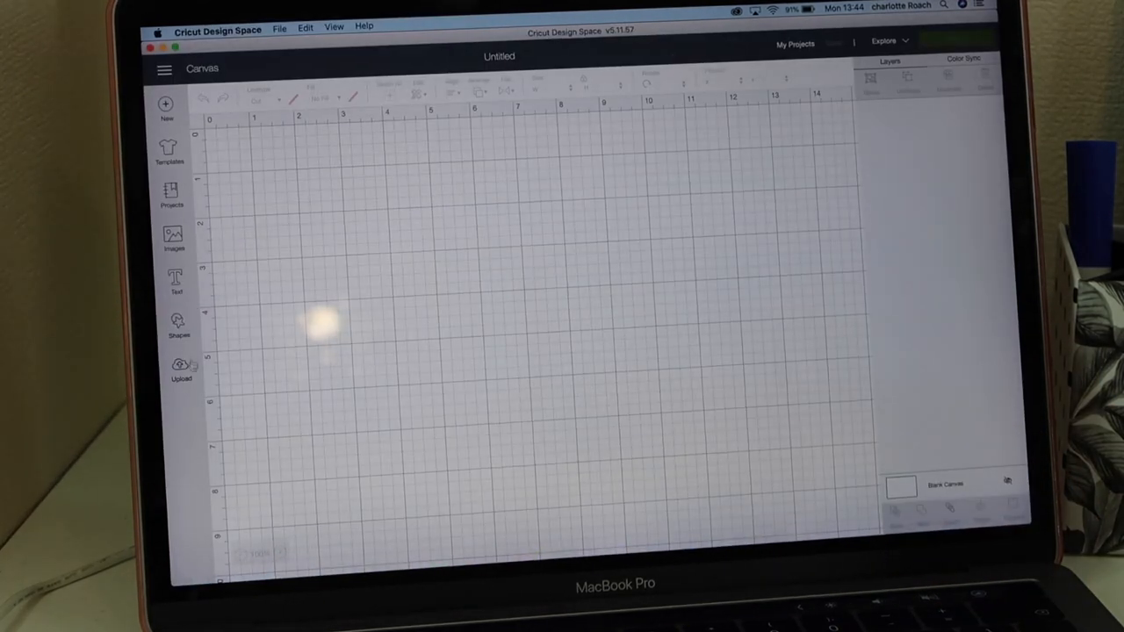
# Start an image upload, cancel the file browse, and open the uploaded images library
pyautogui.click(180, 369)
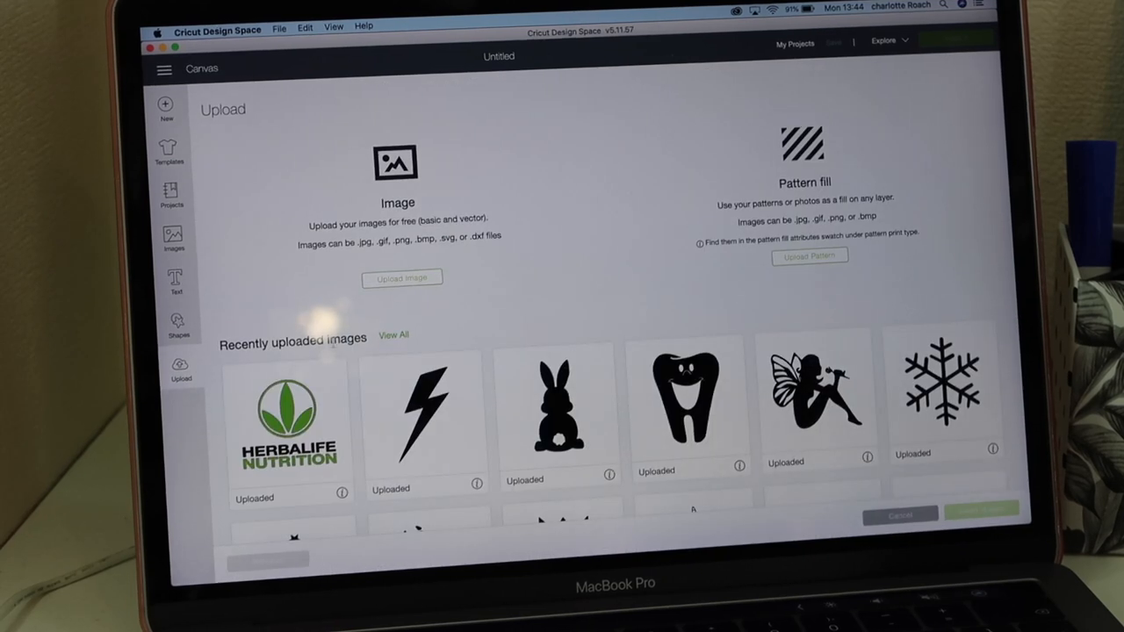
pyautogui.click(401, 279)
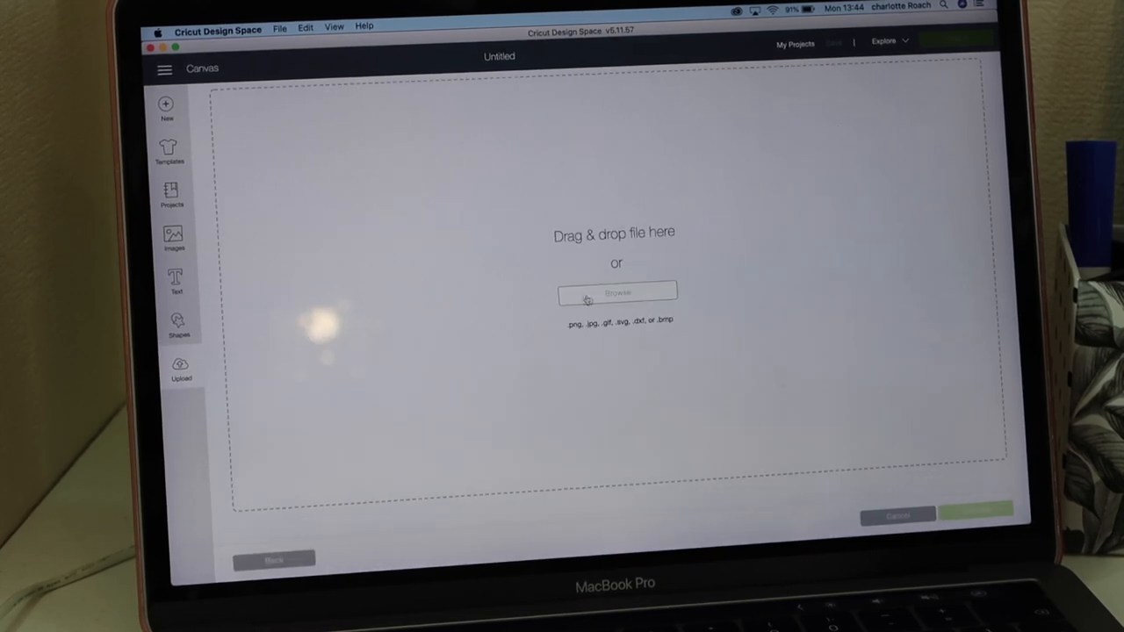
pyautogui.click(618, 291)
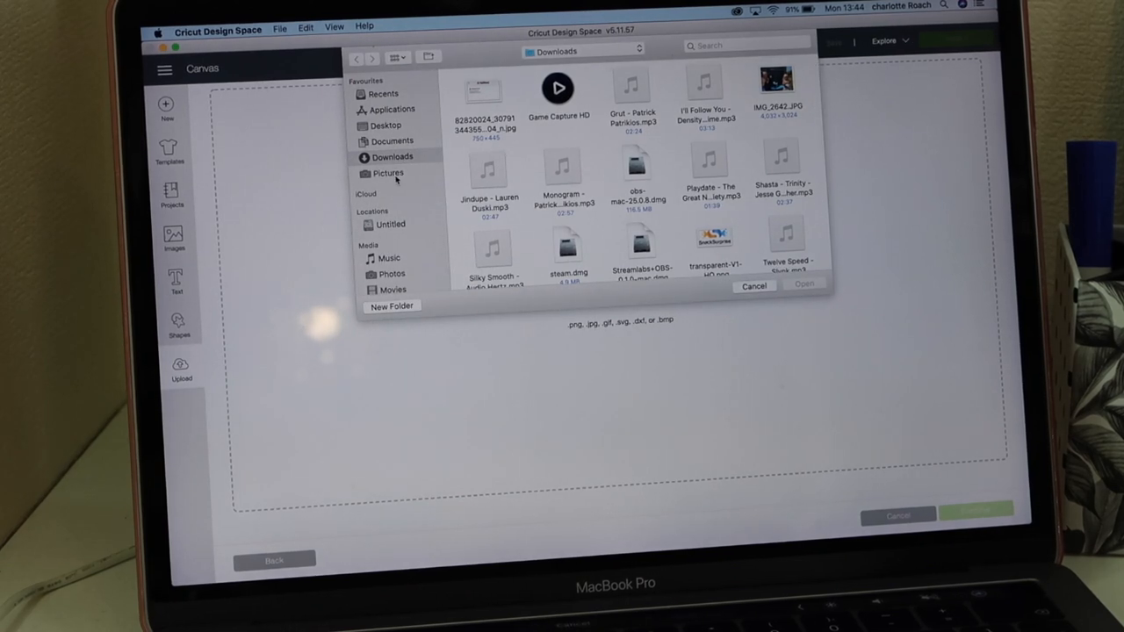
pyautogui.click(754, 285)
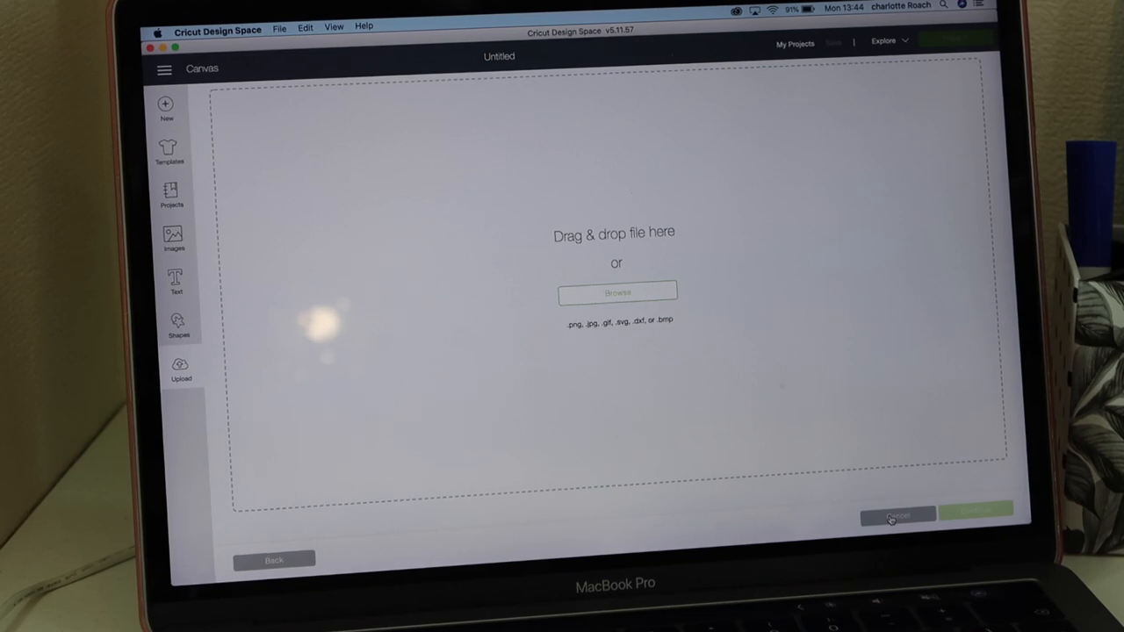
pyautogui.click(897, 517)
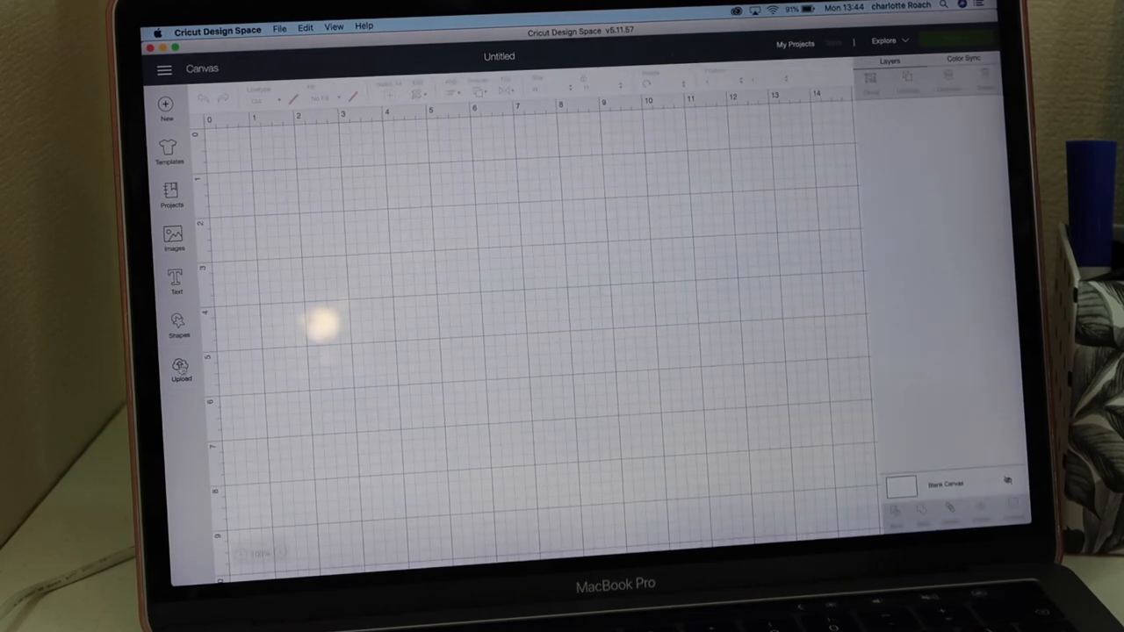
pyautogui.click(180, 369)
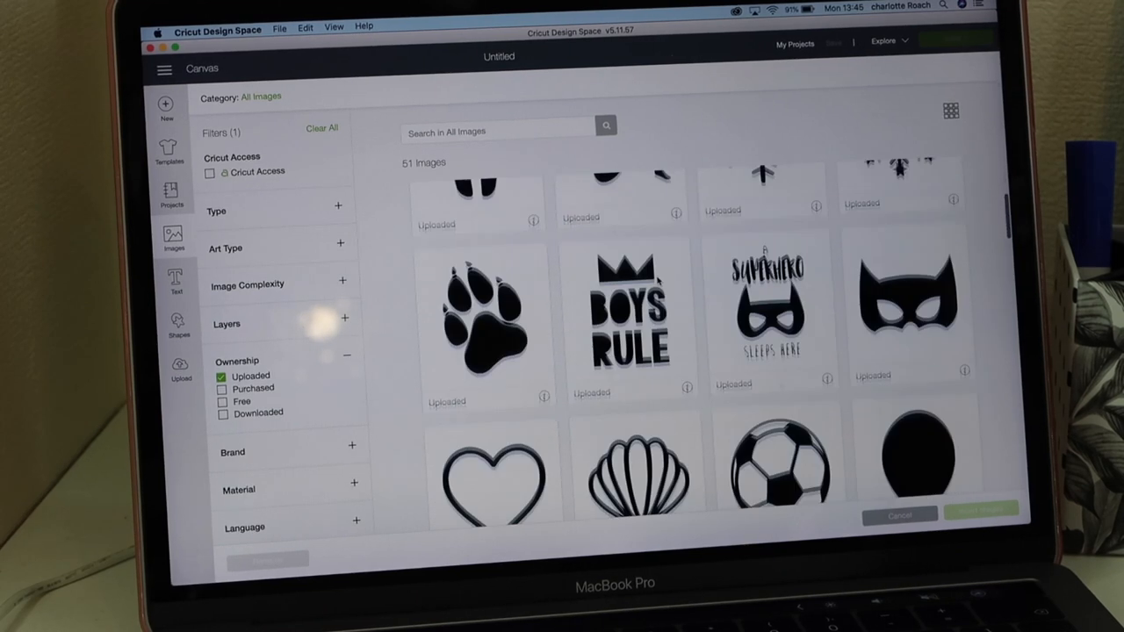
# Insert the unicorn and T-rex silhouettes and enlarge the T-rex to about five inches tall
pyautogui.click(909, 290)
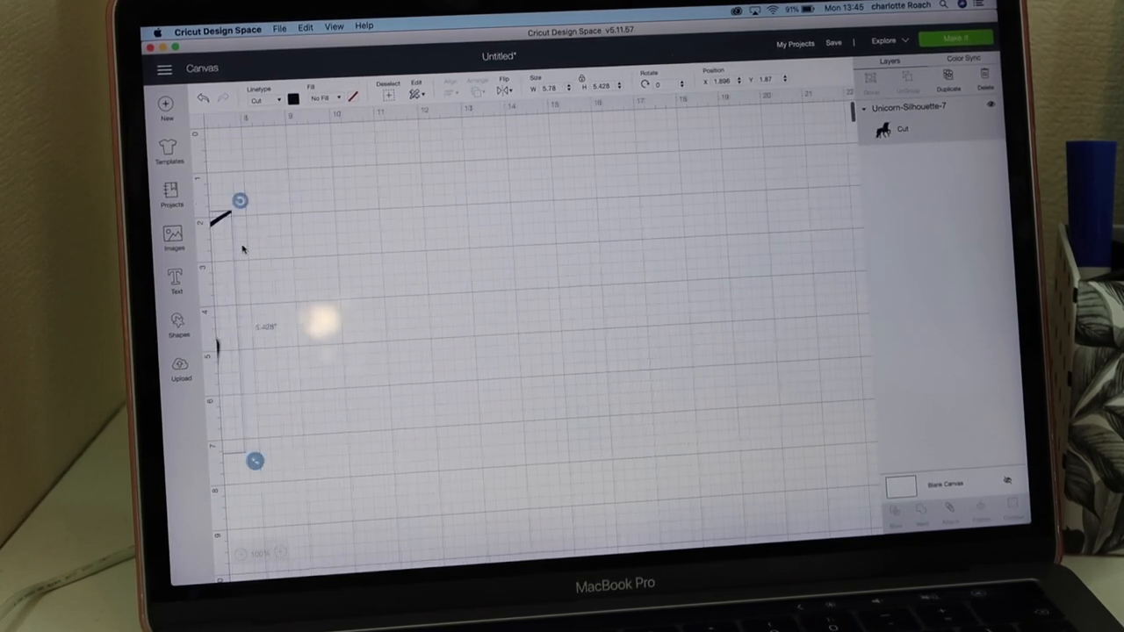
pyautogui.click(174, 237)
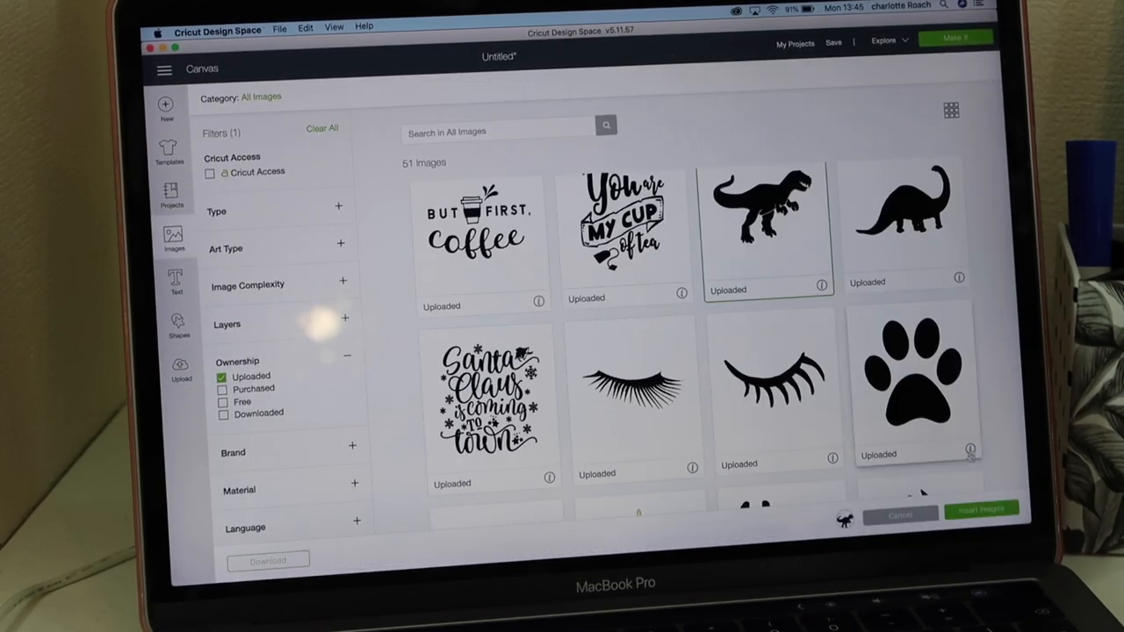
pyautogui.click(982, 510)
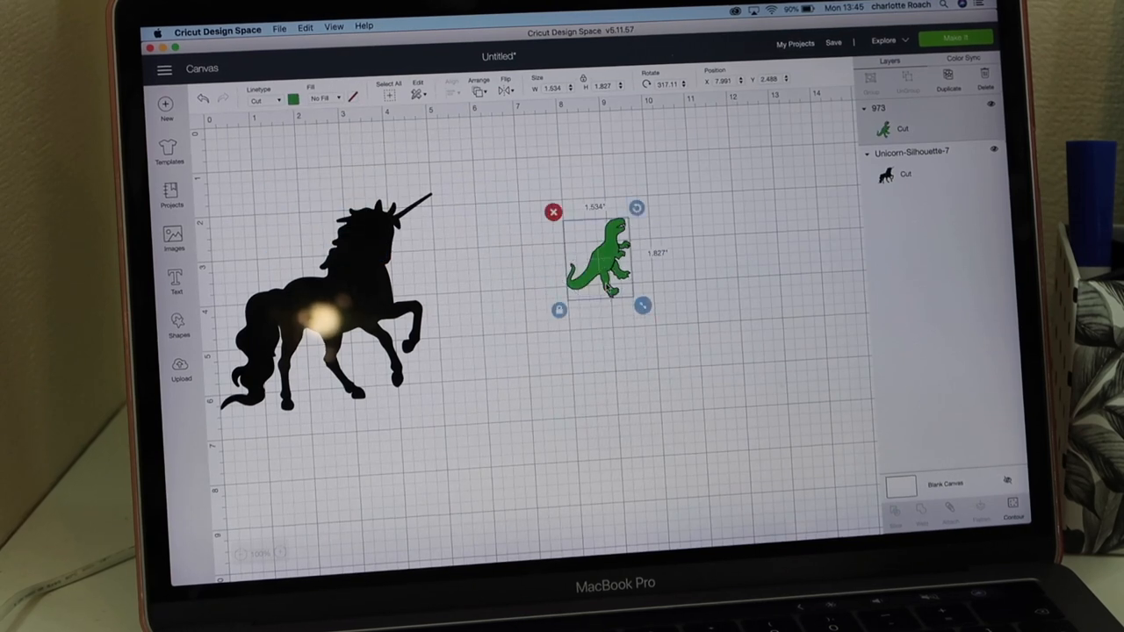
pyautogui.moveTo(642, 306); pyautogui.dragTo(709, 434)
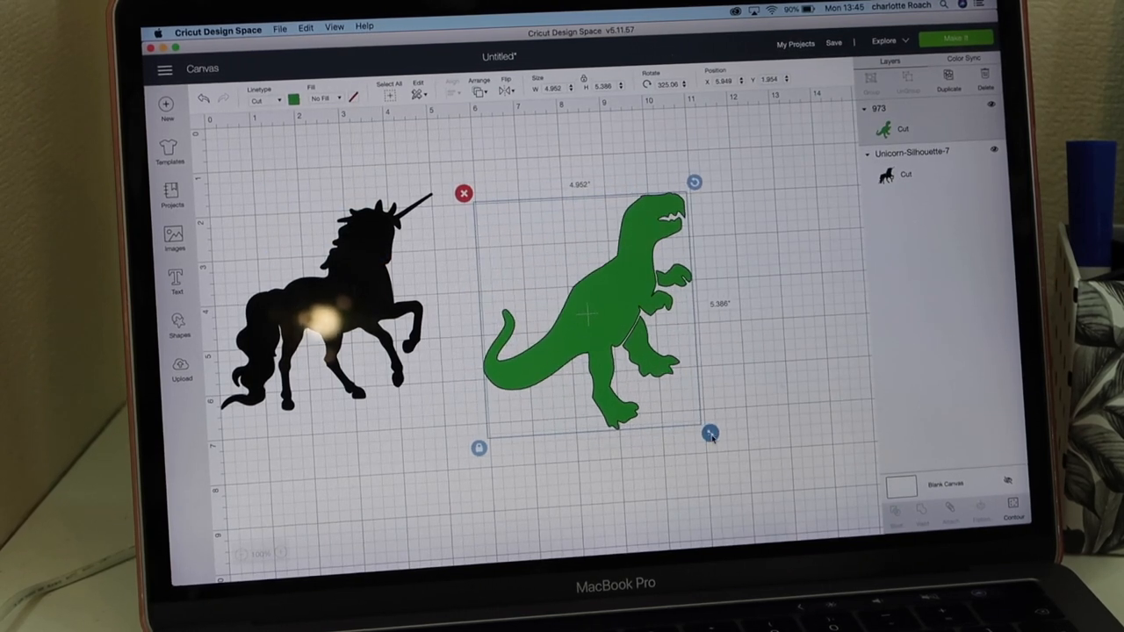
pyautogui.click(744, 372)
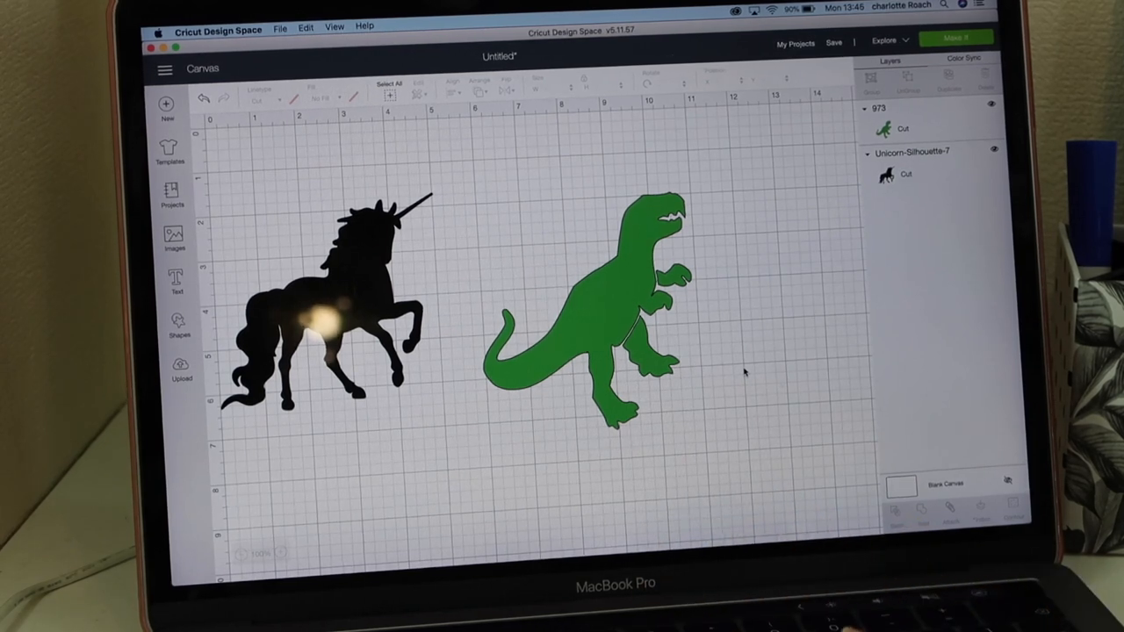
pyautogui.moveTo(369, 317)
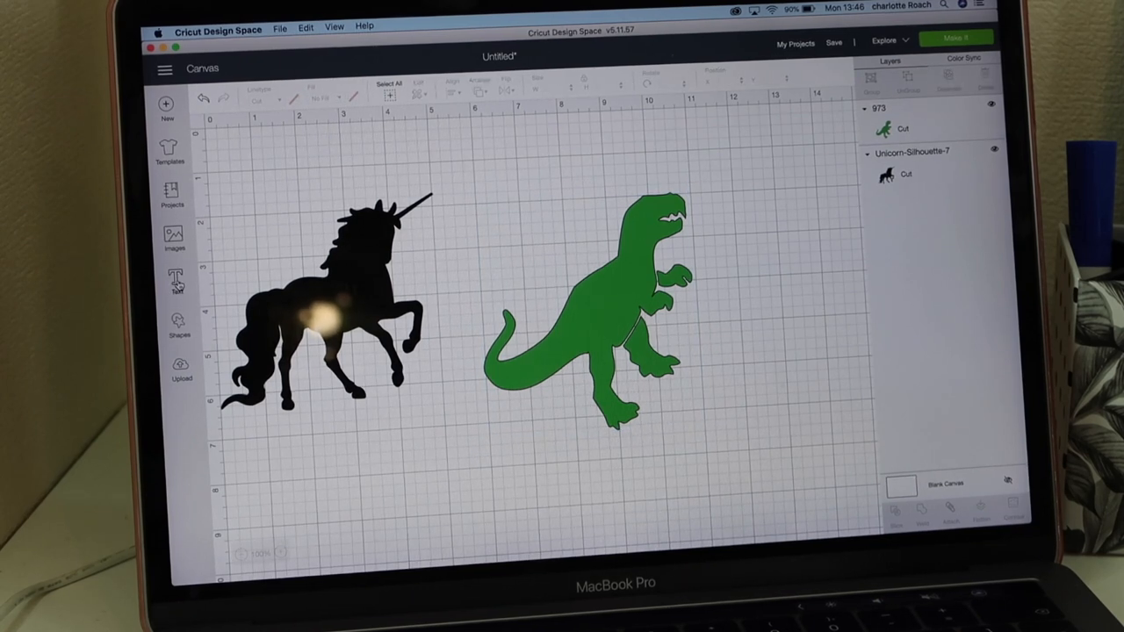
# Add 'Lacey' in the Sophia script font, recolour it, and place it across the unicorn
pyautogui.click(178, 281)
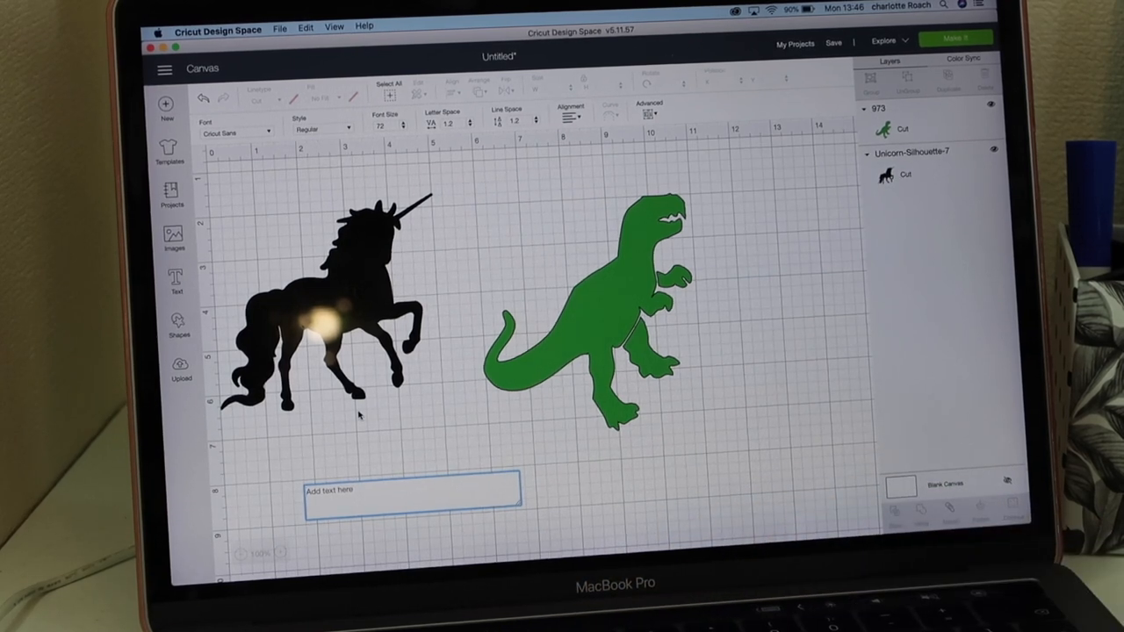
pyautogui.write('Lacey')
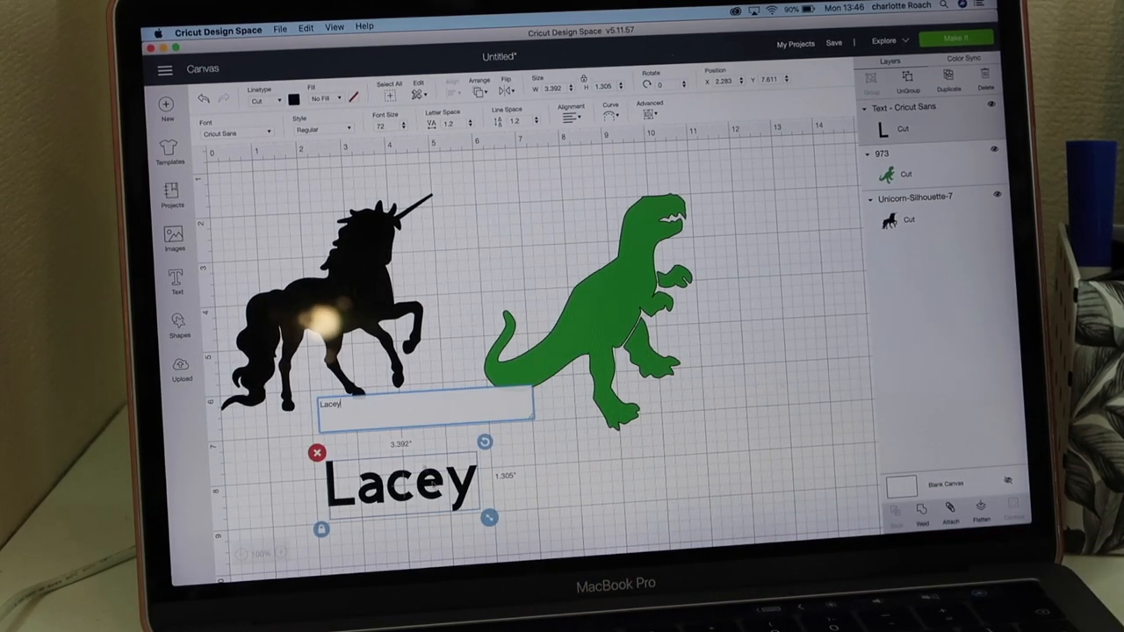
pyautogui.click(237, 131)
pyautogui.write('Sophia')
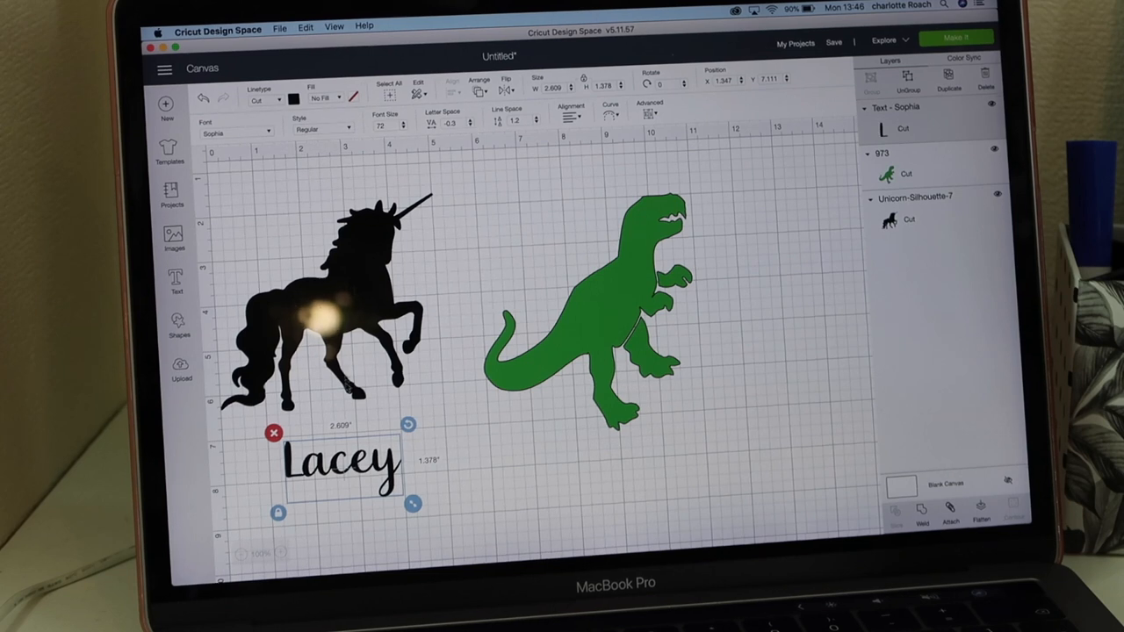
pyautogui.click(294, 99)
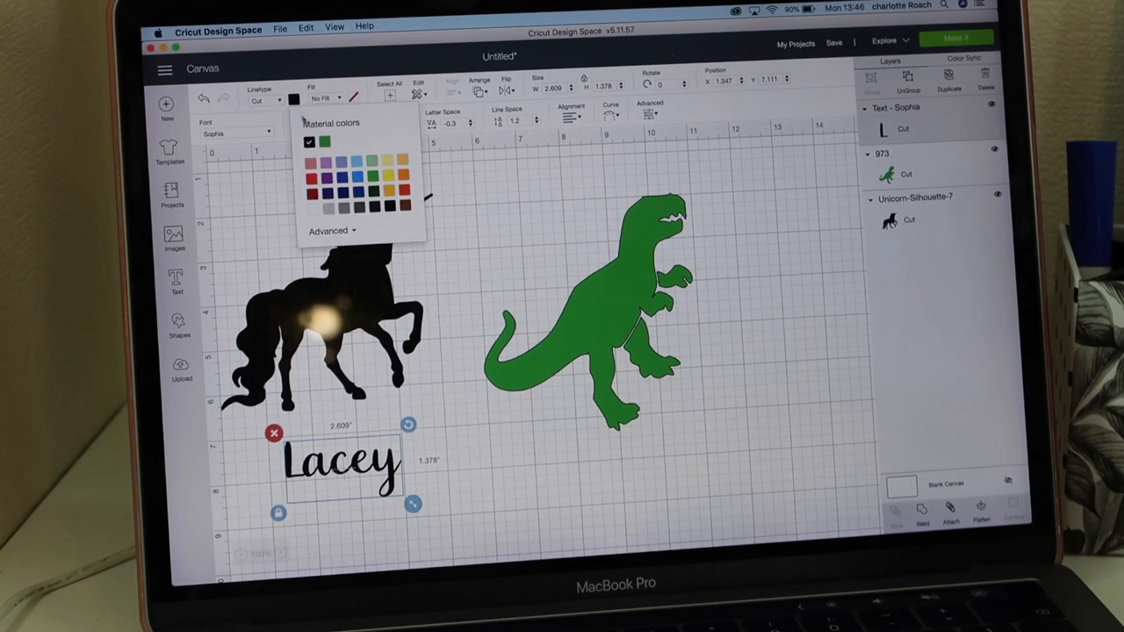
pyautogui.click(324, 142)
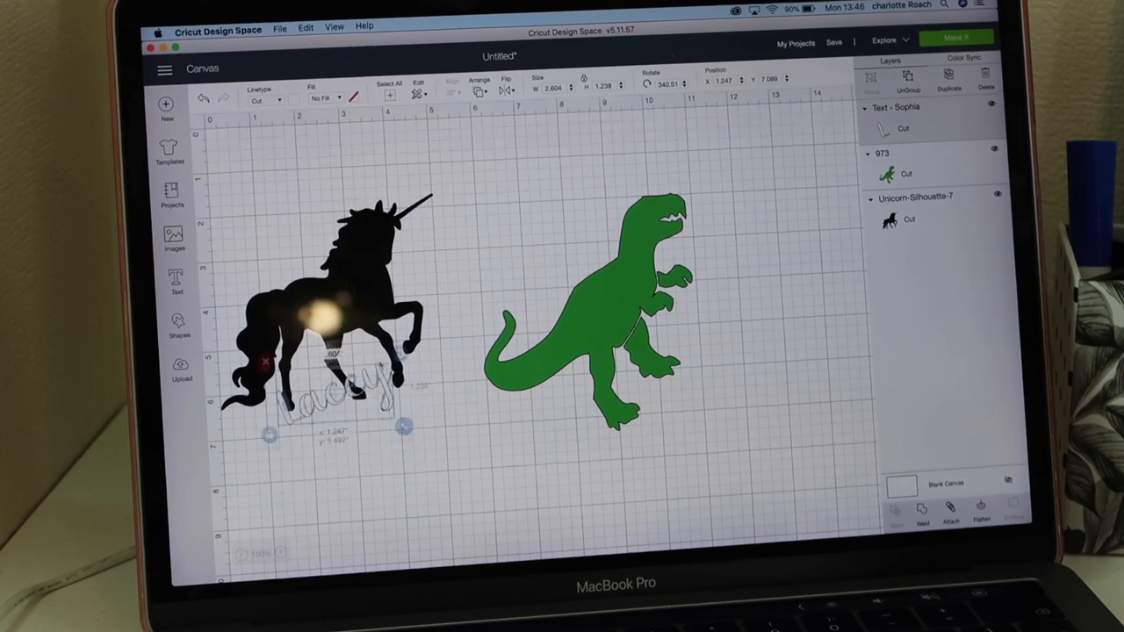
pyautogui.moveTo(334, 387); pyautogui.dragTo(334, 294)
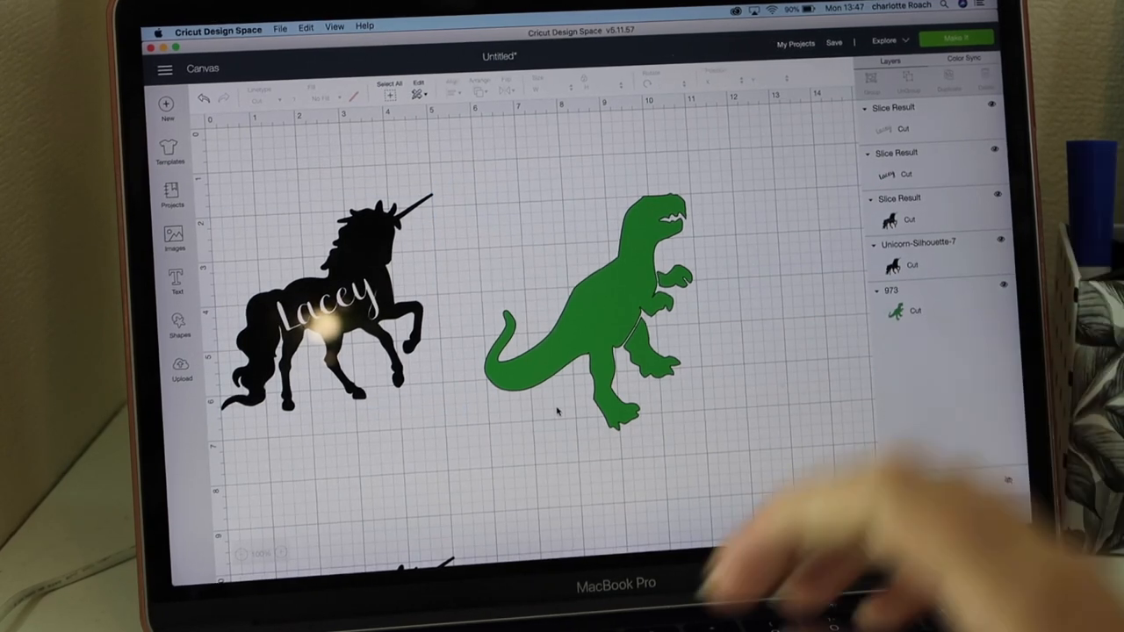
# Delete the leftover slice pieces and select the T-rex
pyautogui.click(334, 307)
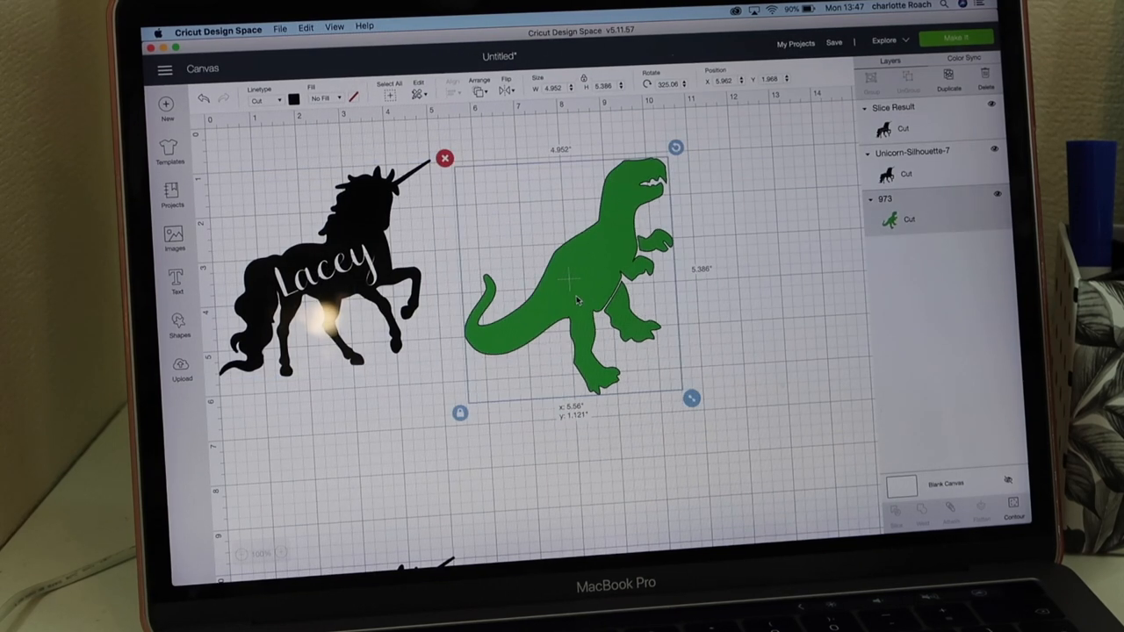
pyautogui.click(176, 279)
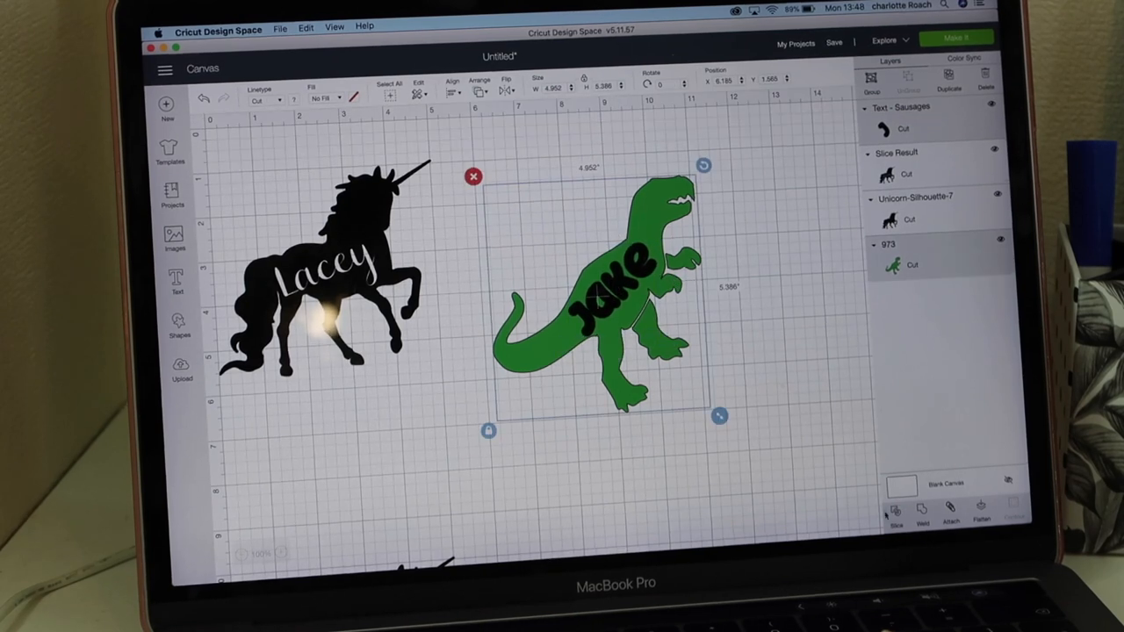
# Slice 'Jake' out of the T-rex and send the design to Make It
pyautogui.click(895, 512)
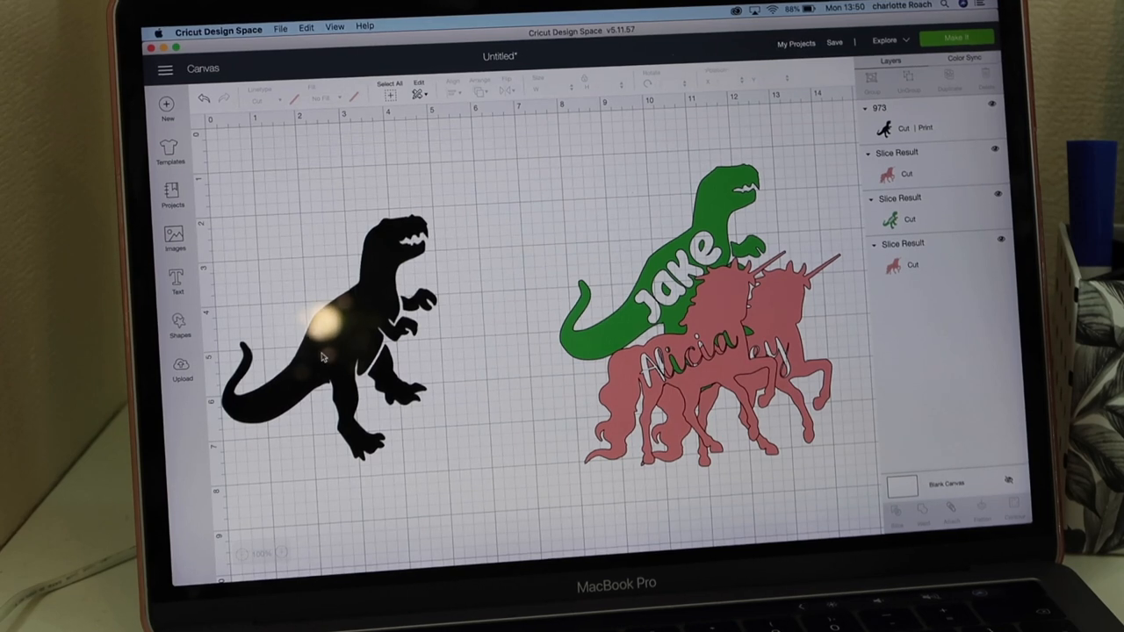
pyautogui.moveTo(435, 359)
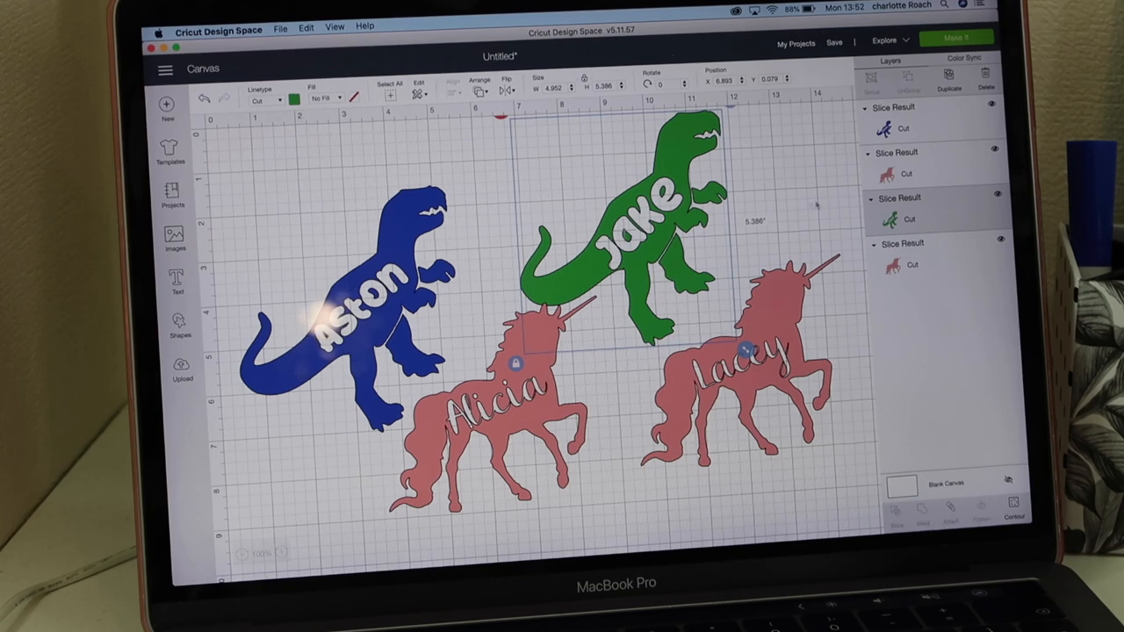
pyautogui.click(955, 38)
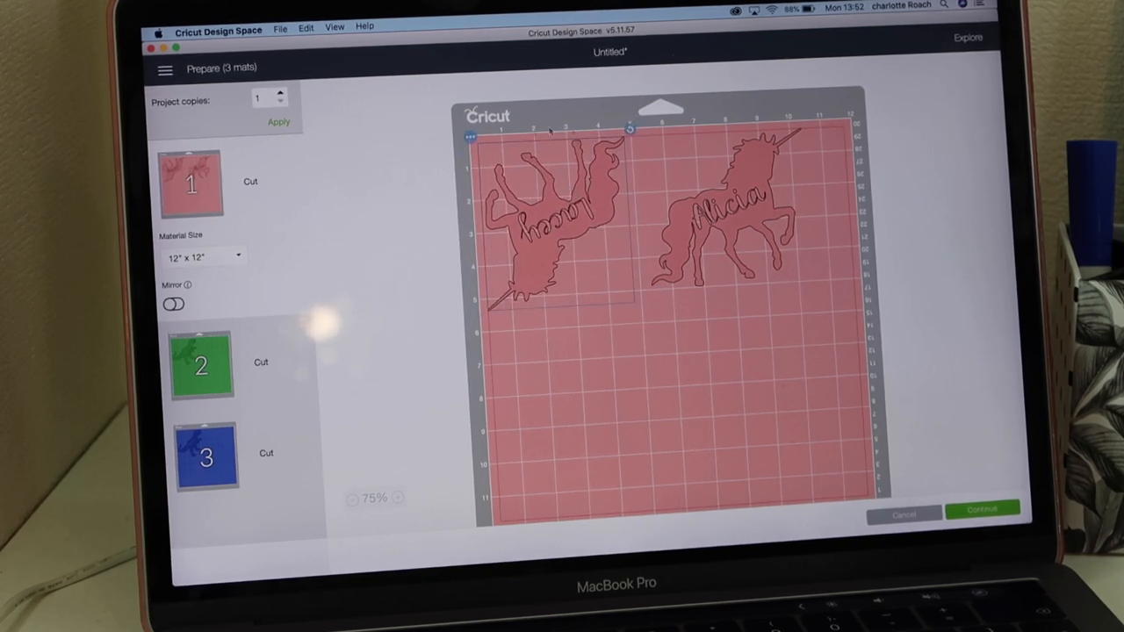
# Move the Alicia unicorn beside Lacey on the pink mat and accept the layout
pyautogui.moveTo(738, 211); pyautogui.dragTo(632, 228)
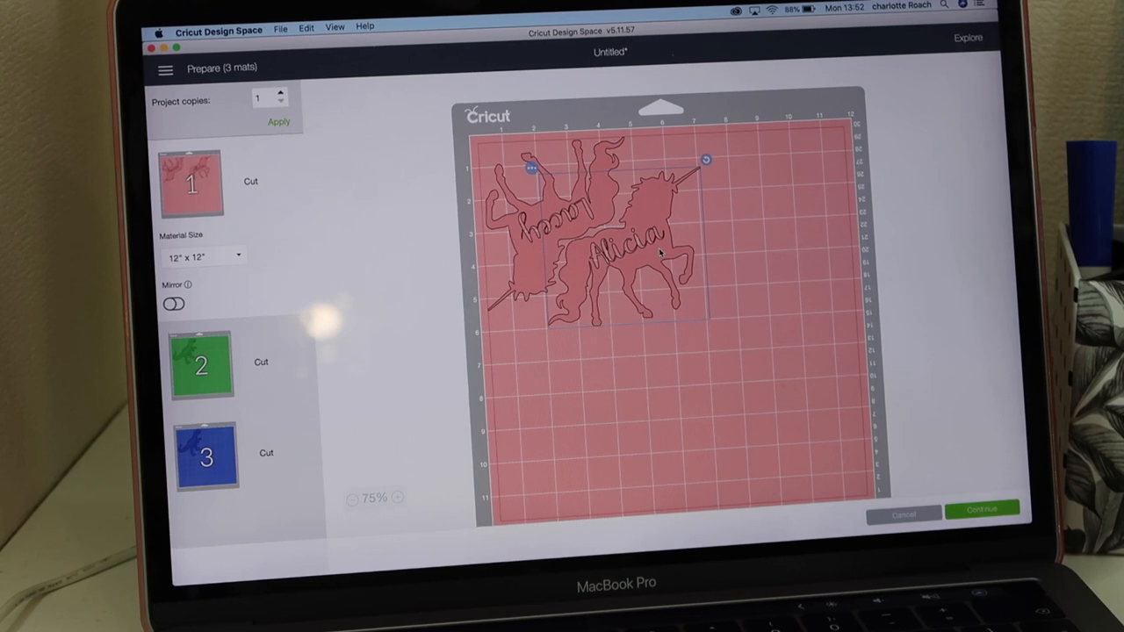
pyautogui.click(984, 509)
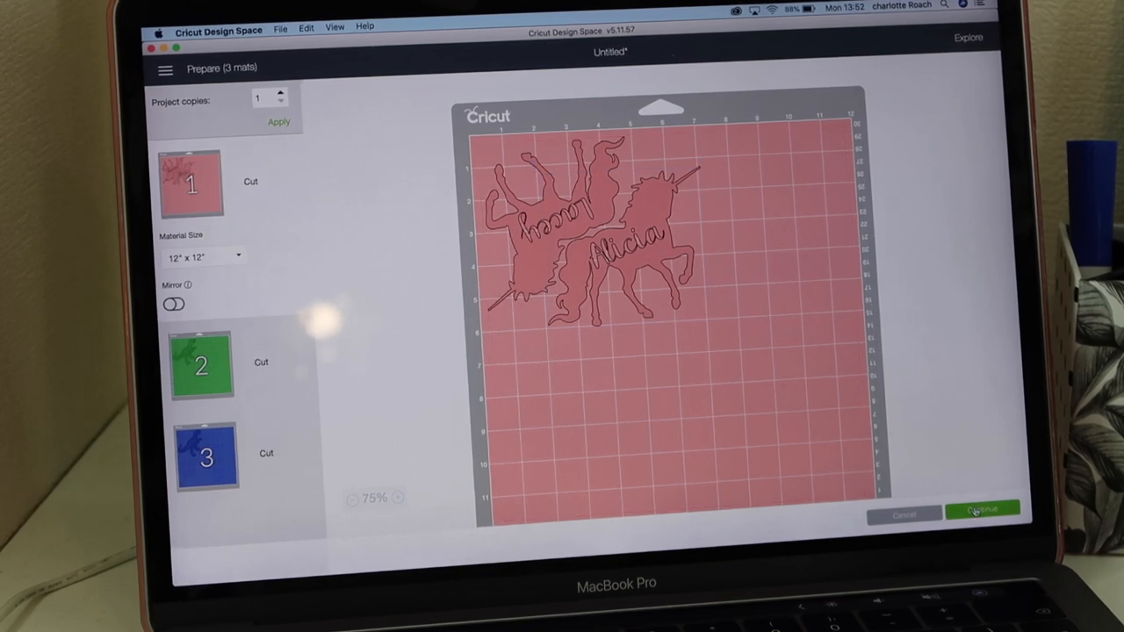